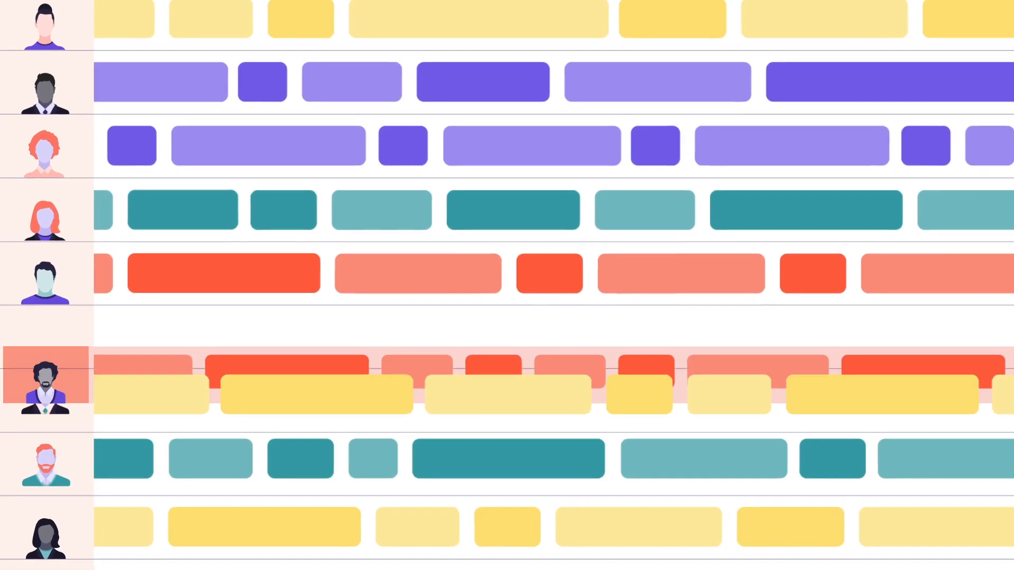
{"action": "scroll", "scroll_direction": "down", "scroll_amount": 3}
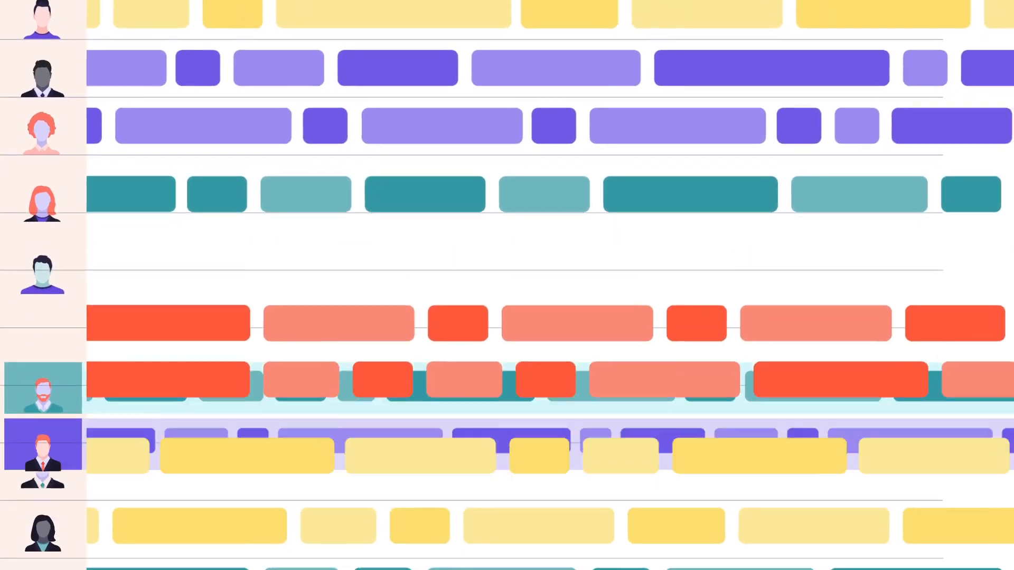
{"action": "scroll", "scroll_direction": "down", "scroll_amount": 3}
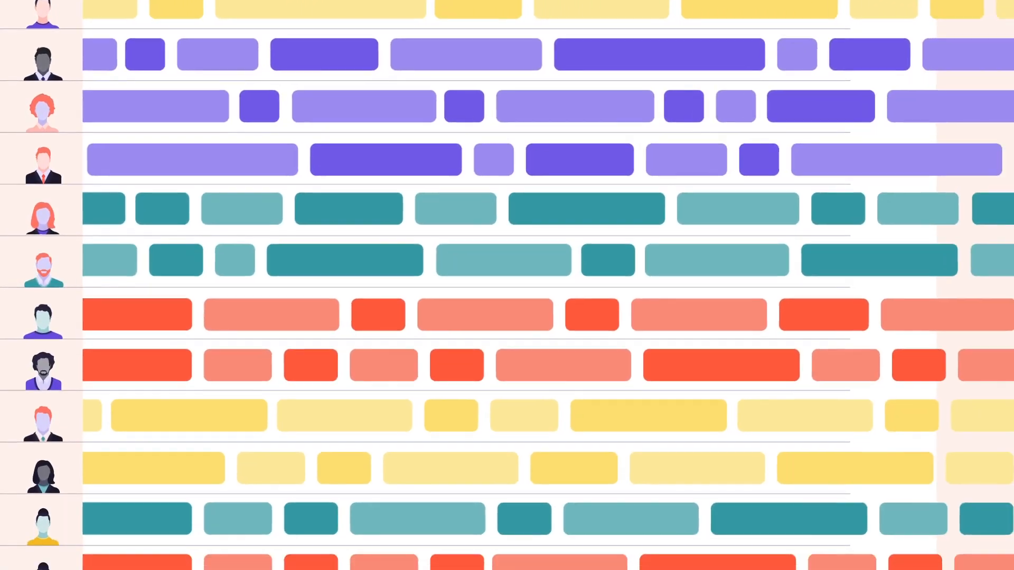